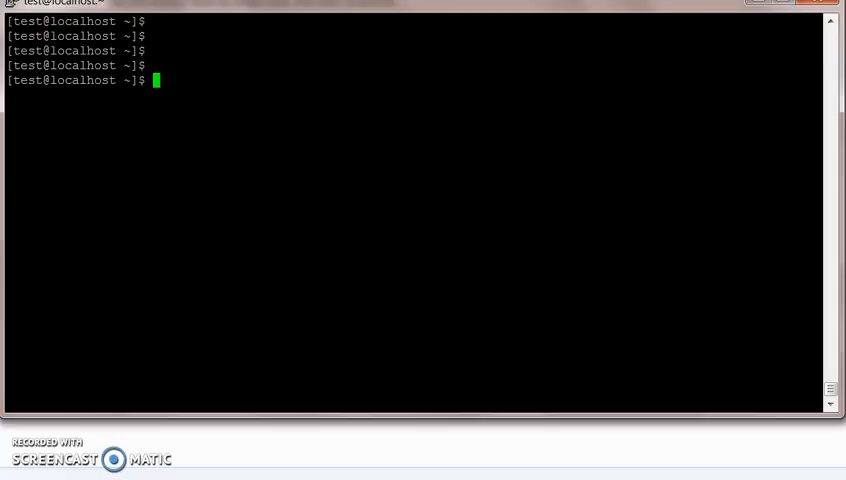
# - Print the /etc/passwd user account file with cat /etc/passwd
pyautogui.write('c')
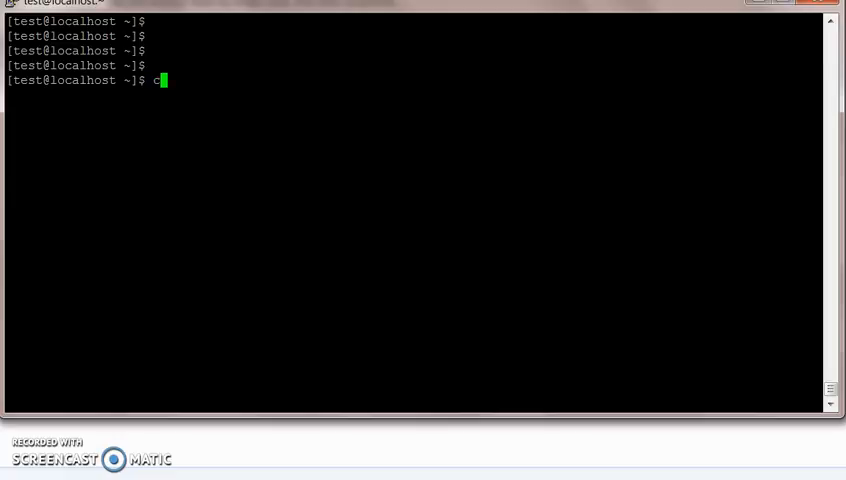
pyautogui.write('at /')
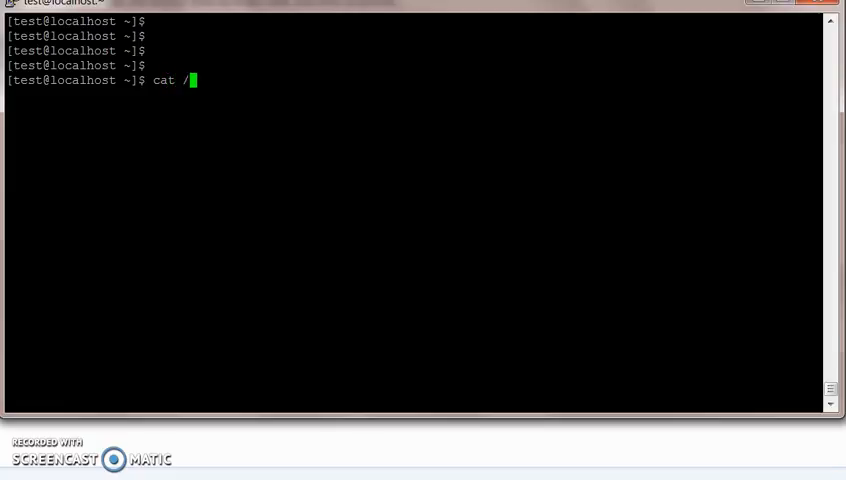
pyautogui.write('etc/pass')
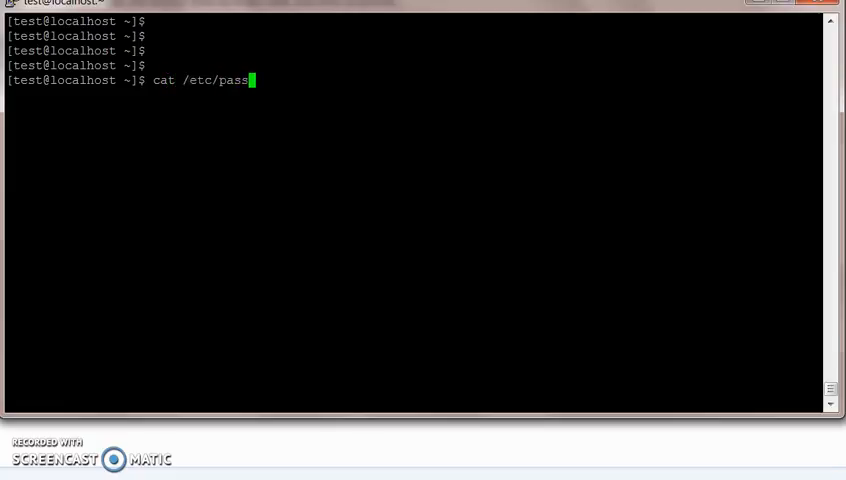
pyautogui.press('Return')
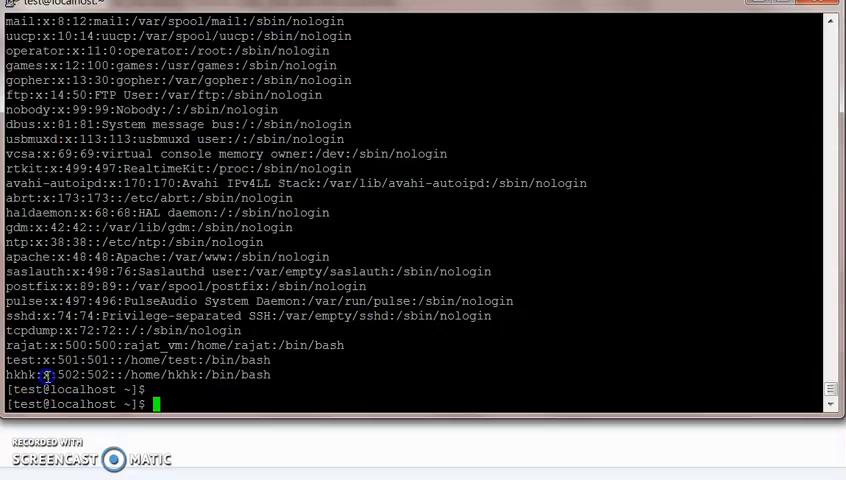
pyautogui.doubleClick(62, 374)
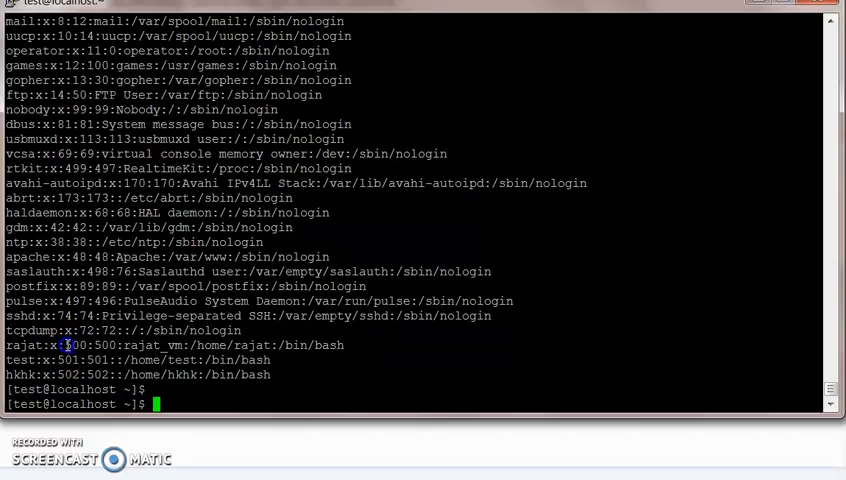
# - Highlight rajat's group ID field and run id to show uid, gid and groups of 500
pyautogui.doubleClick(72, 344)
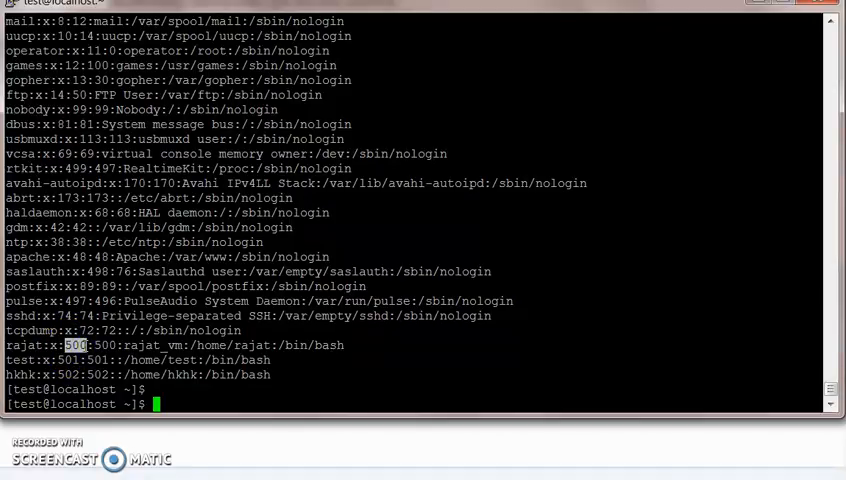
pyautogui.write('id rajat')
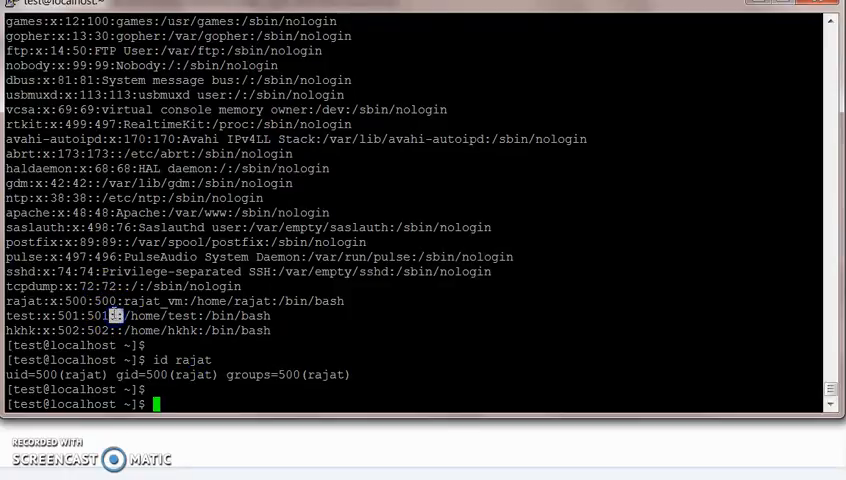
pyautogui.moveTo(218, 316)
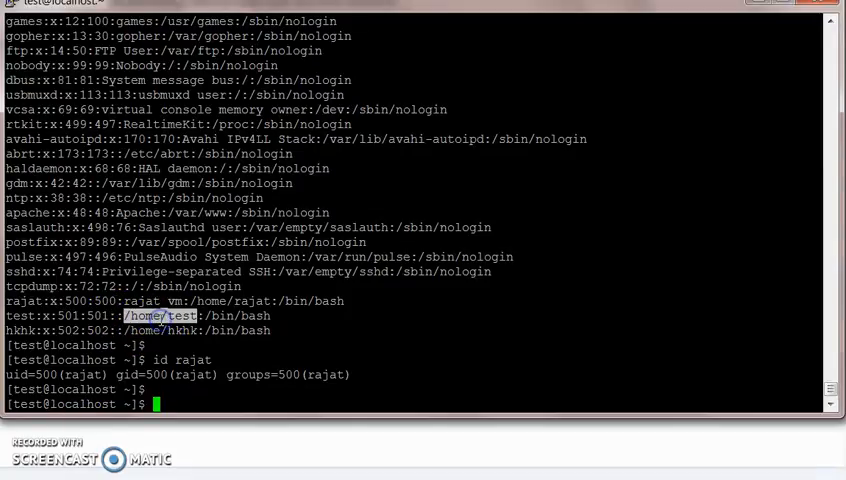
# - Change into /home/test/ and highlight the test account's /bin/bash login shell
pyautogui.write('cd')
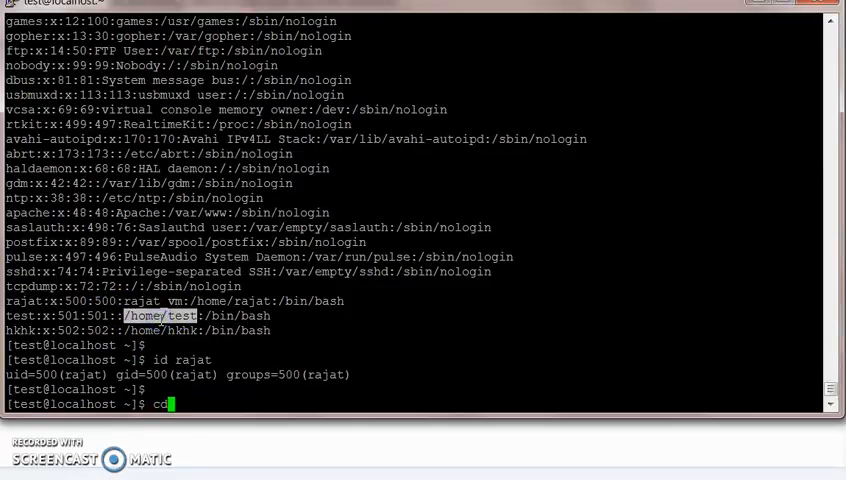
pyautogui.write('/home/test/')
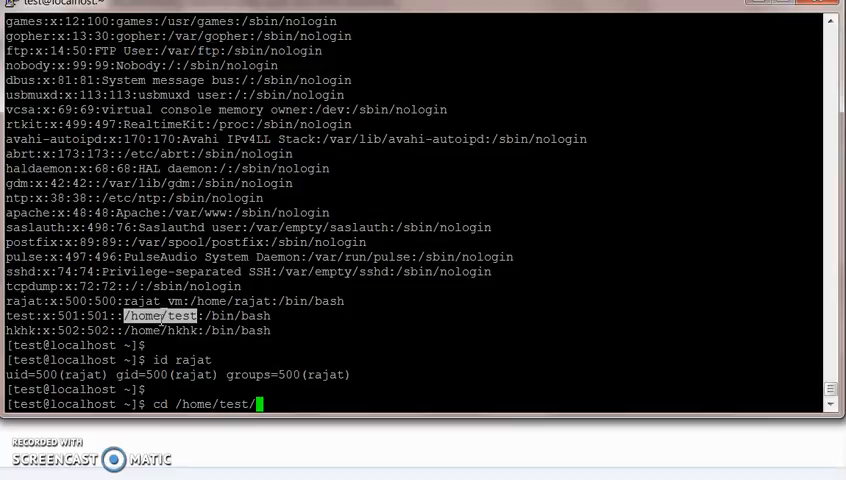
pyautogui.press('Return')
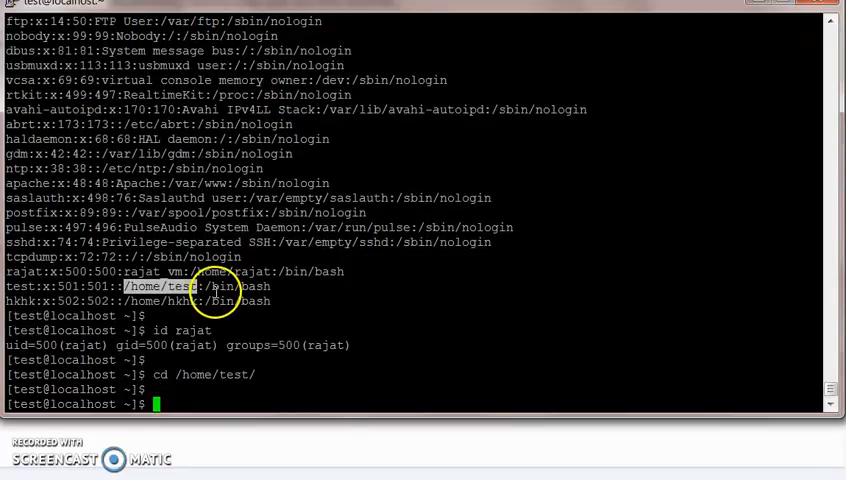
pyautogui.doubleClick(236, 286)
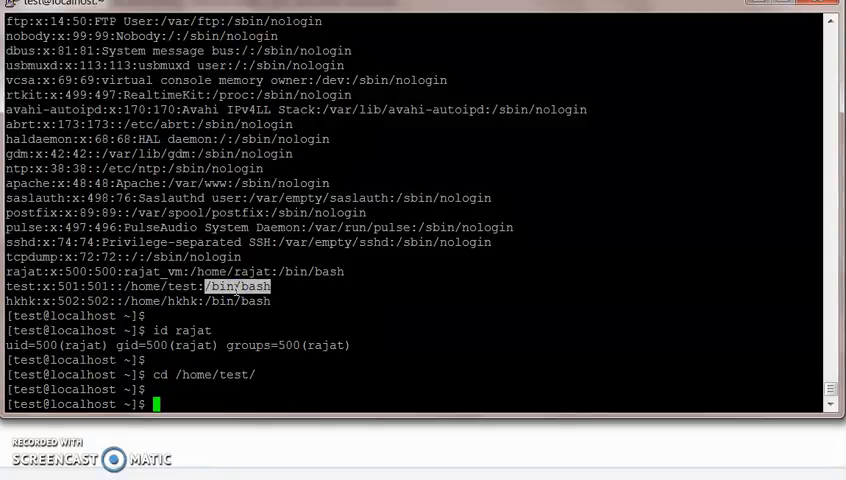
# - Log in as test with su - test, exit with logout, and start typing an echo command
pyautogui.write('su - test')
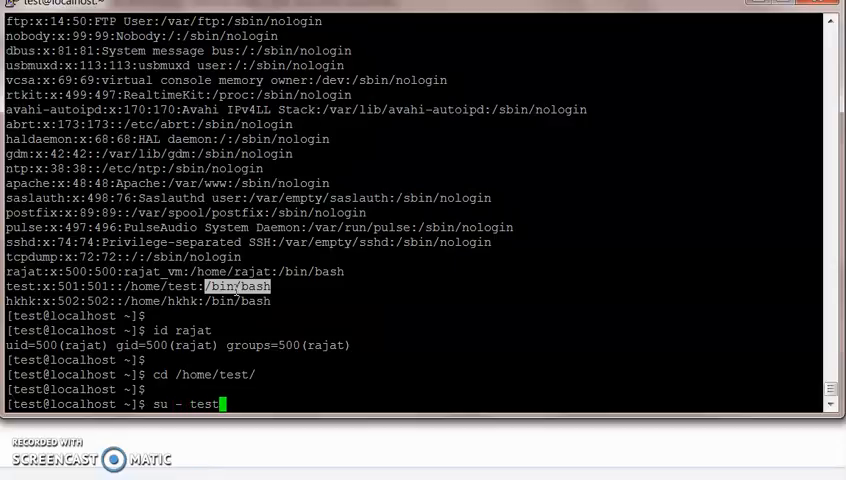
pyautogui.press('Return')
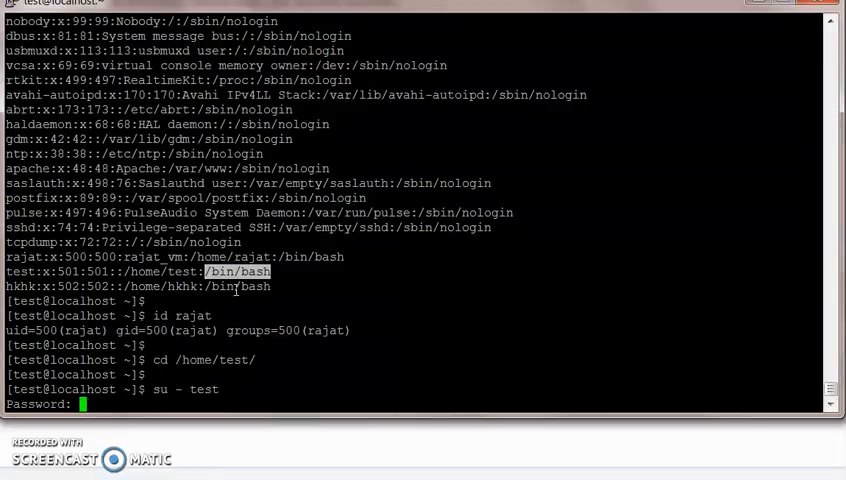
pyautogui.write('exit')
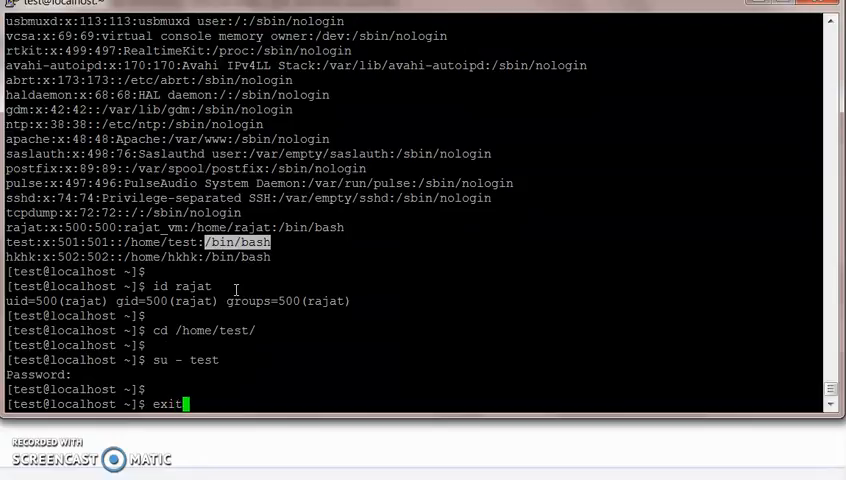
pyautogui.press('Return')
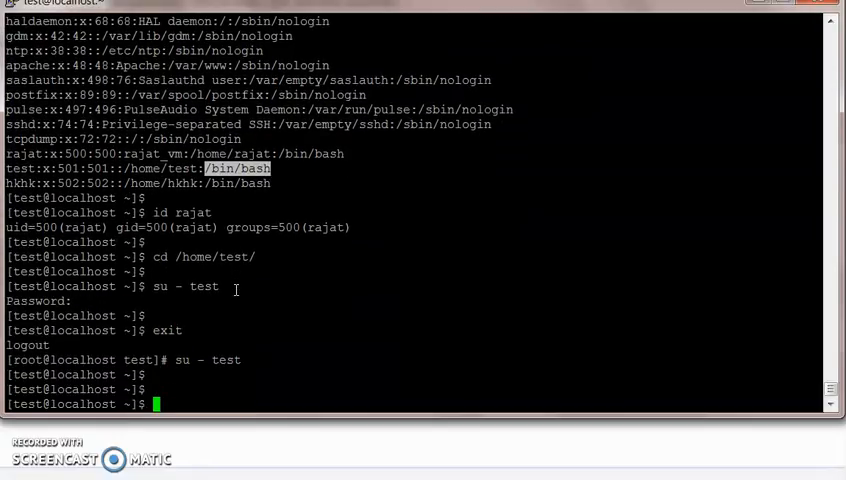
pyautogui.write('ech')
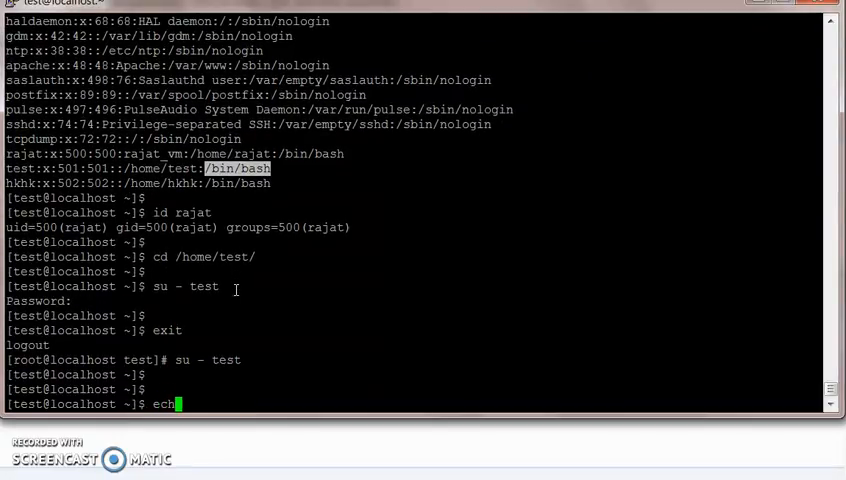